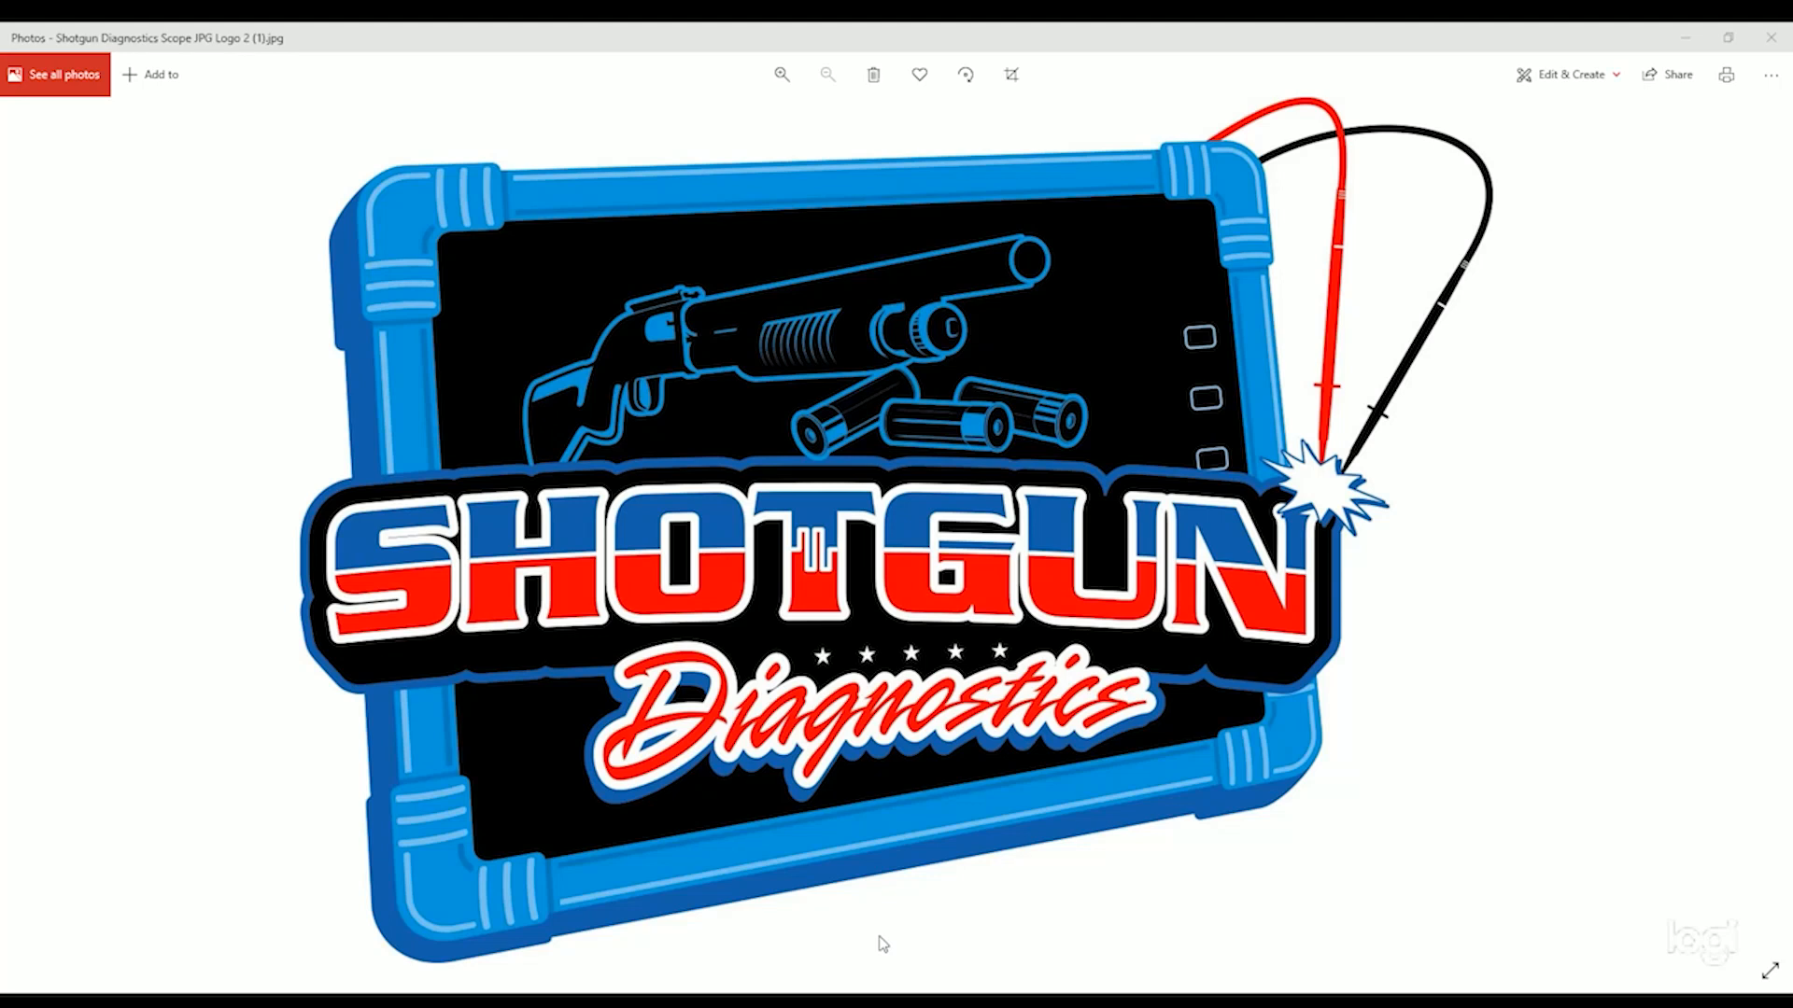
mouse_move(1050, 947)
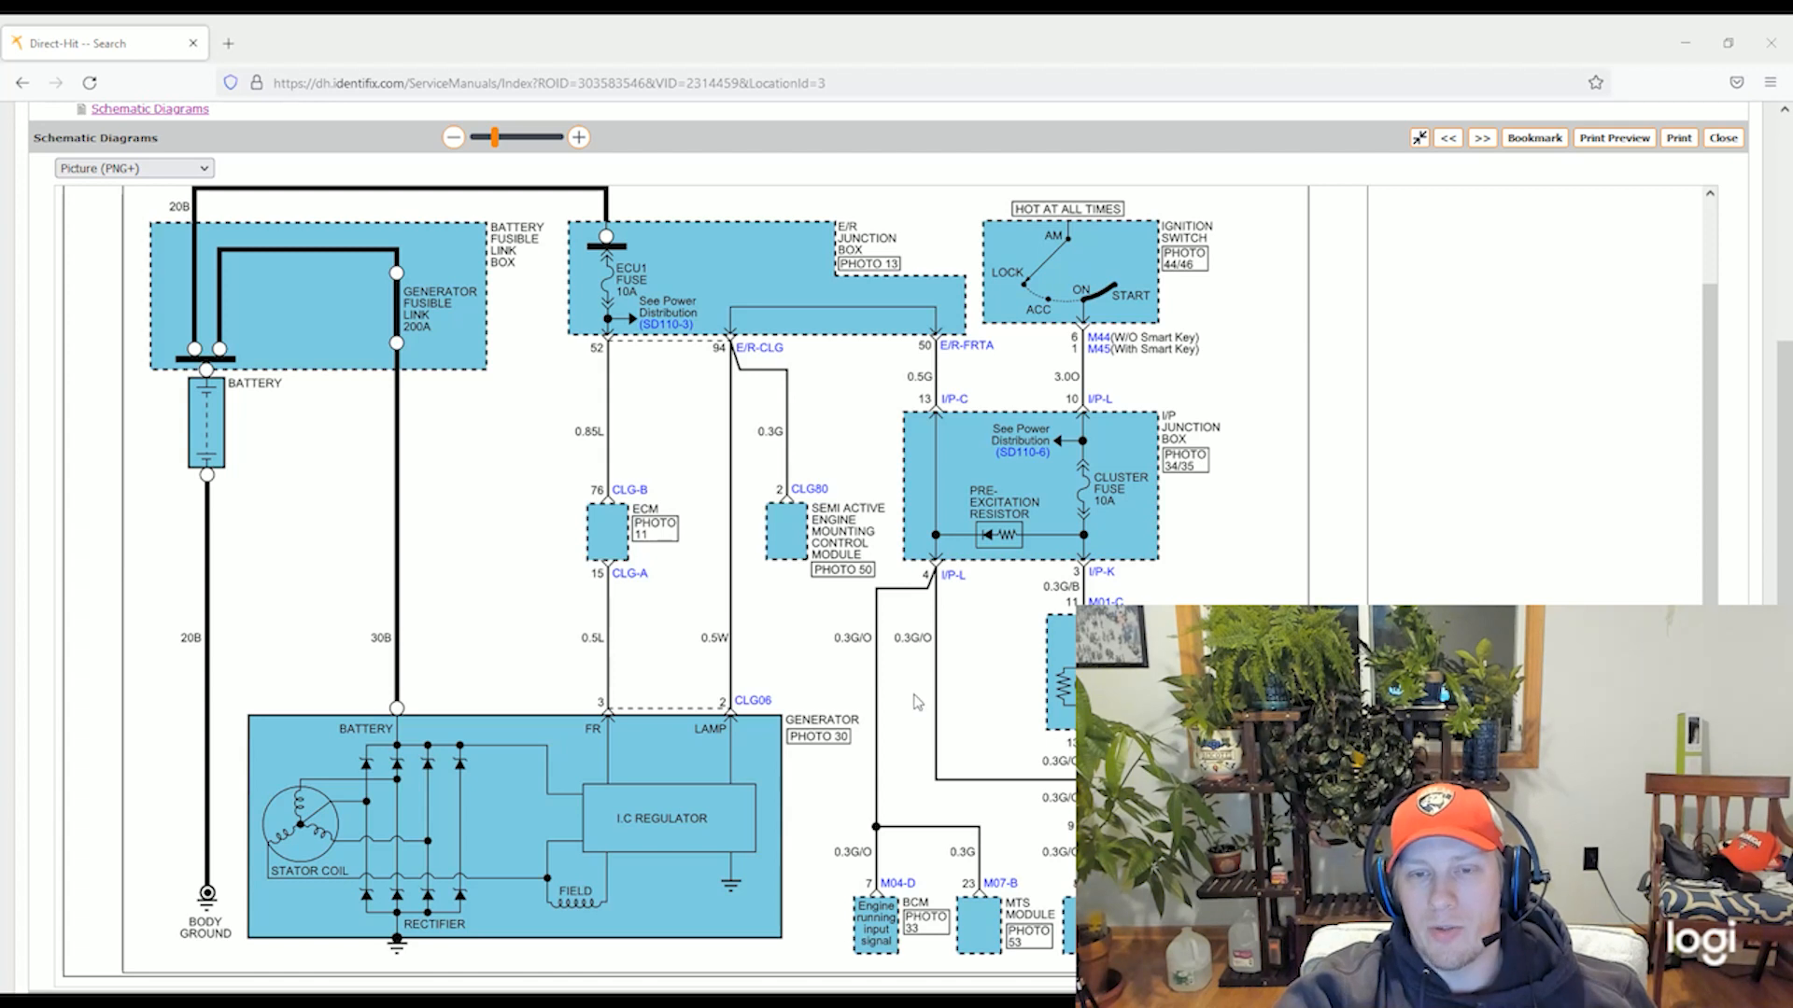
mouse_move(762, 623)
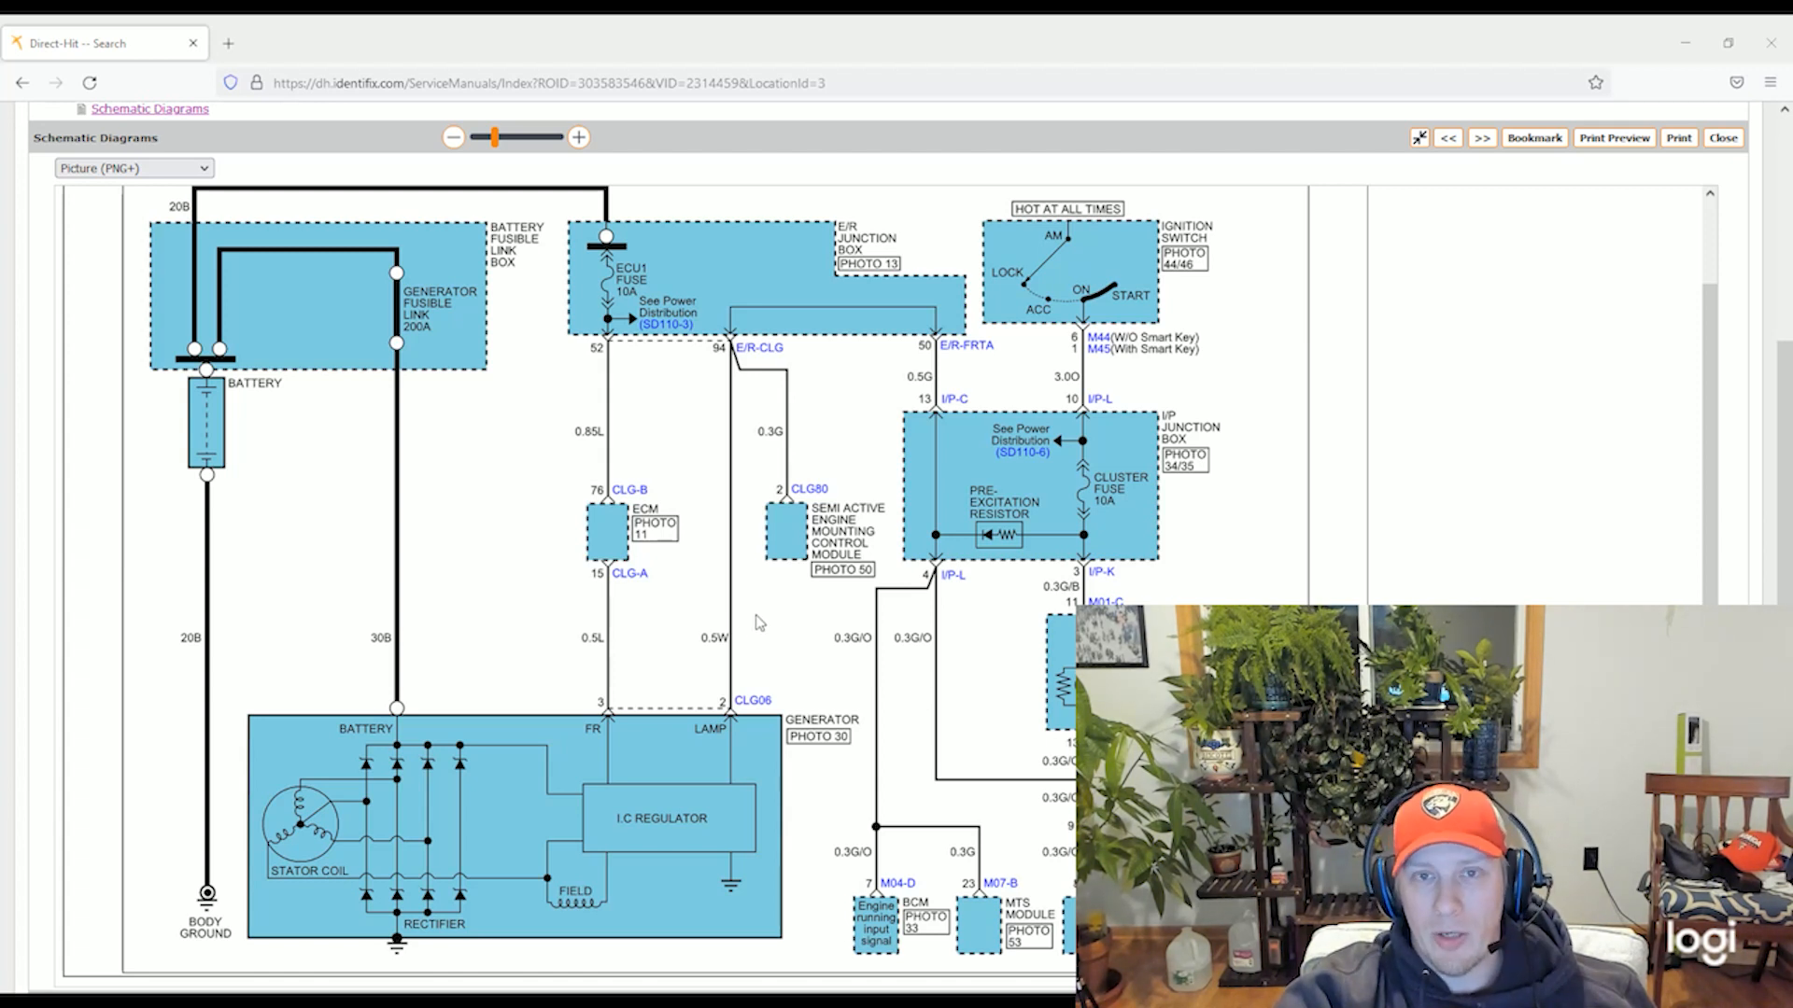
mouse_move(760, 595)
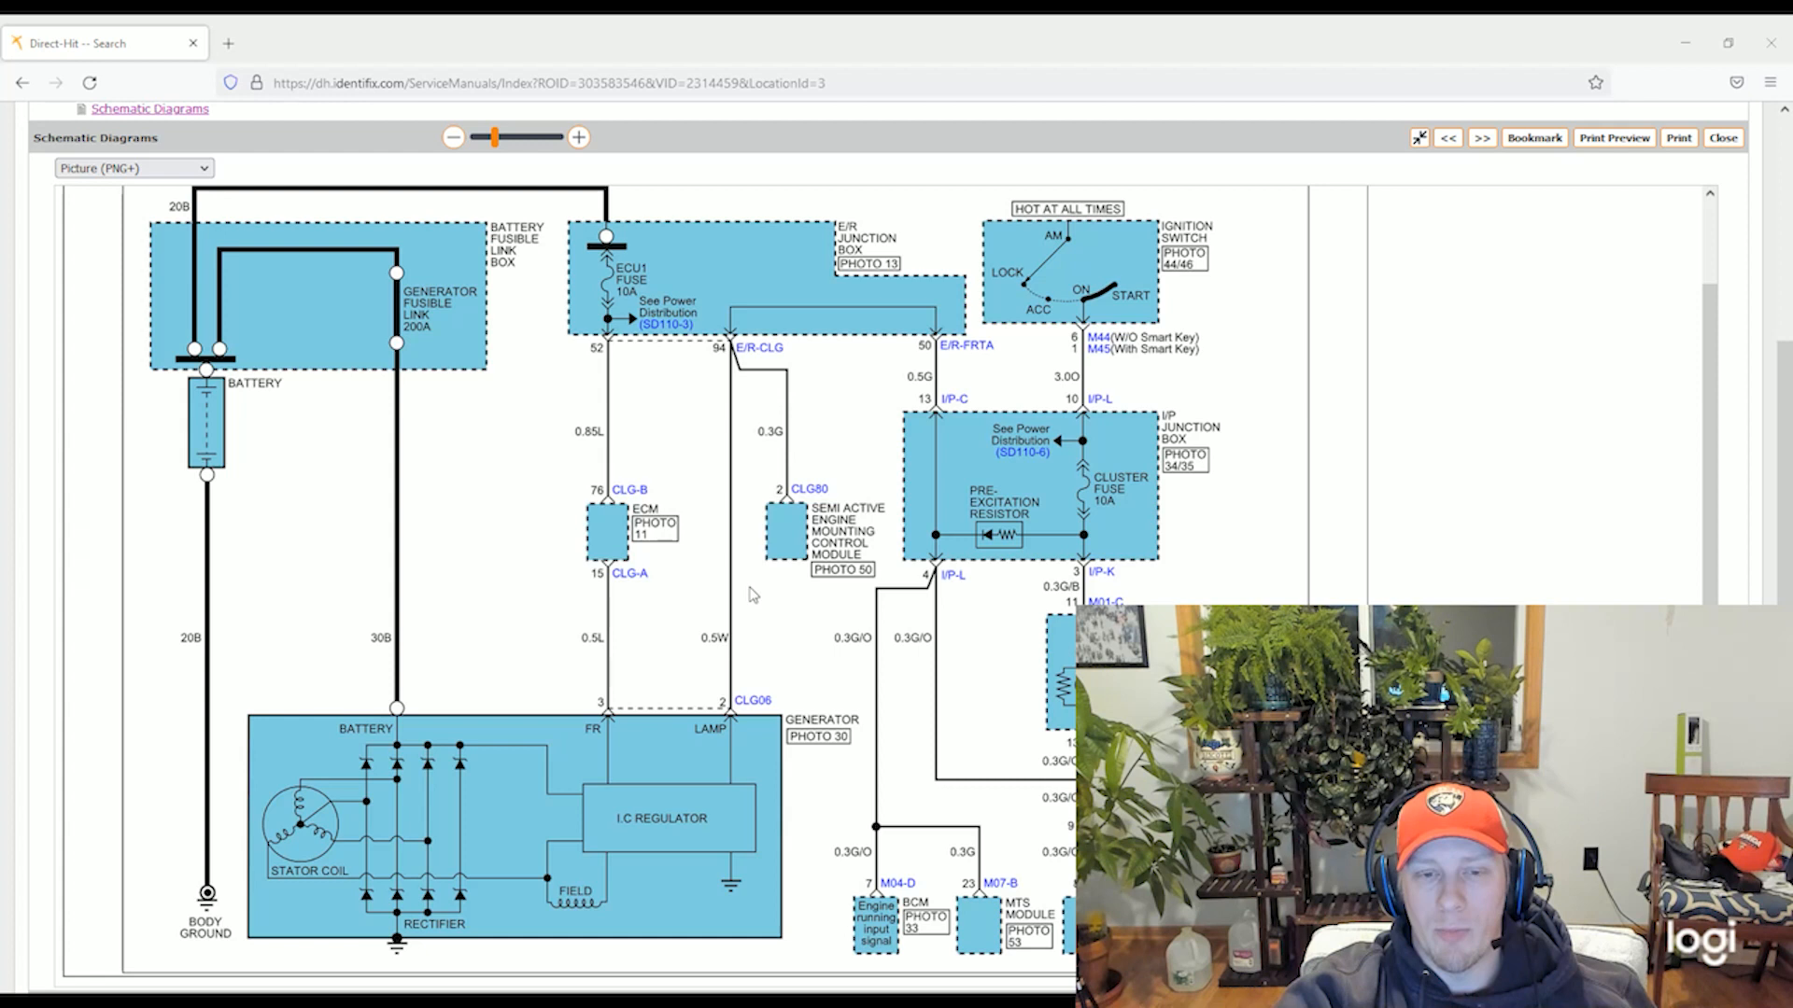
mouse_move(749, 550)
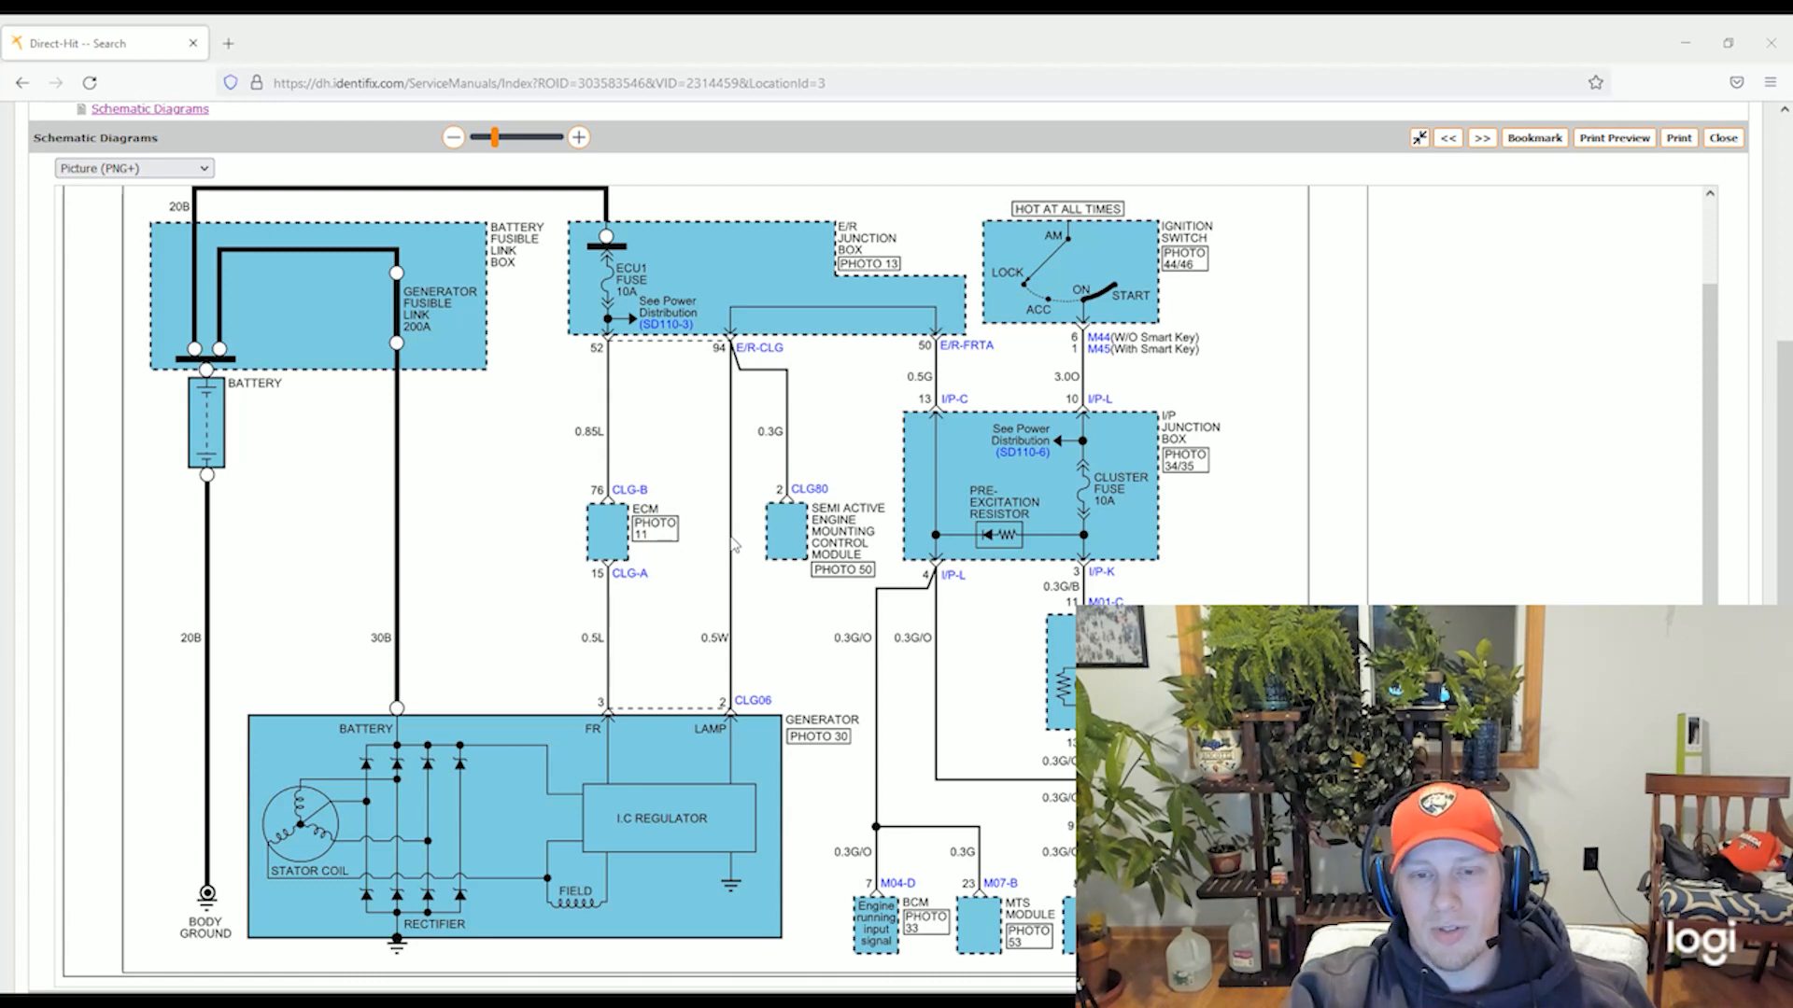
mouse_move(749, 566)
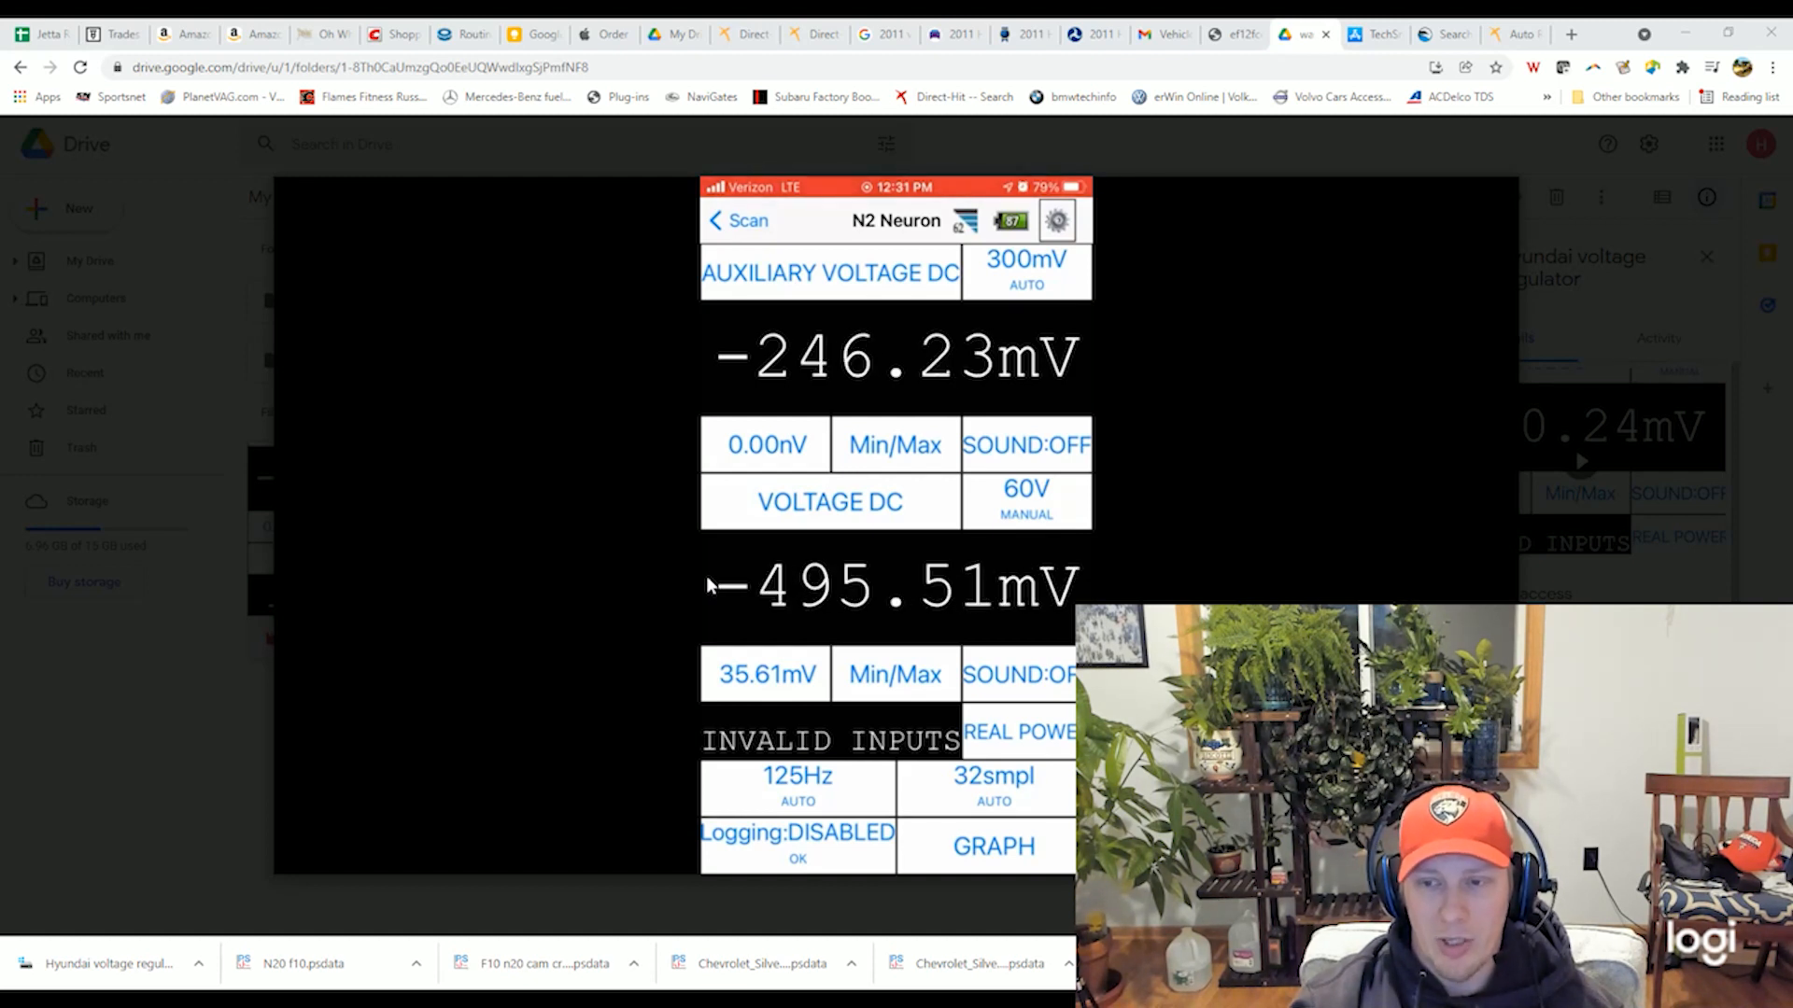
Step: Play the N2 Neuron voltage screen recording in Drive's preview player through to 1:24
click(895, 526)
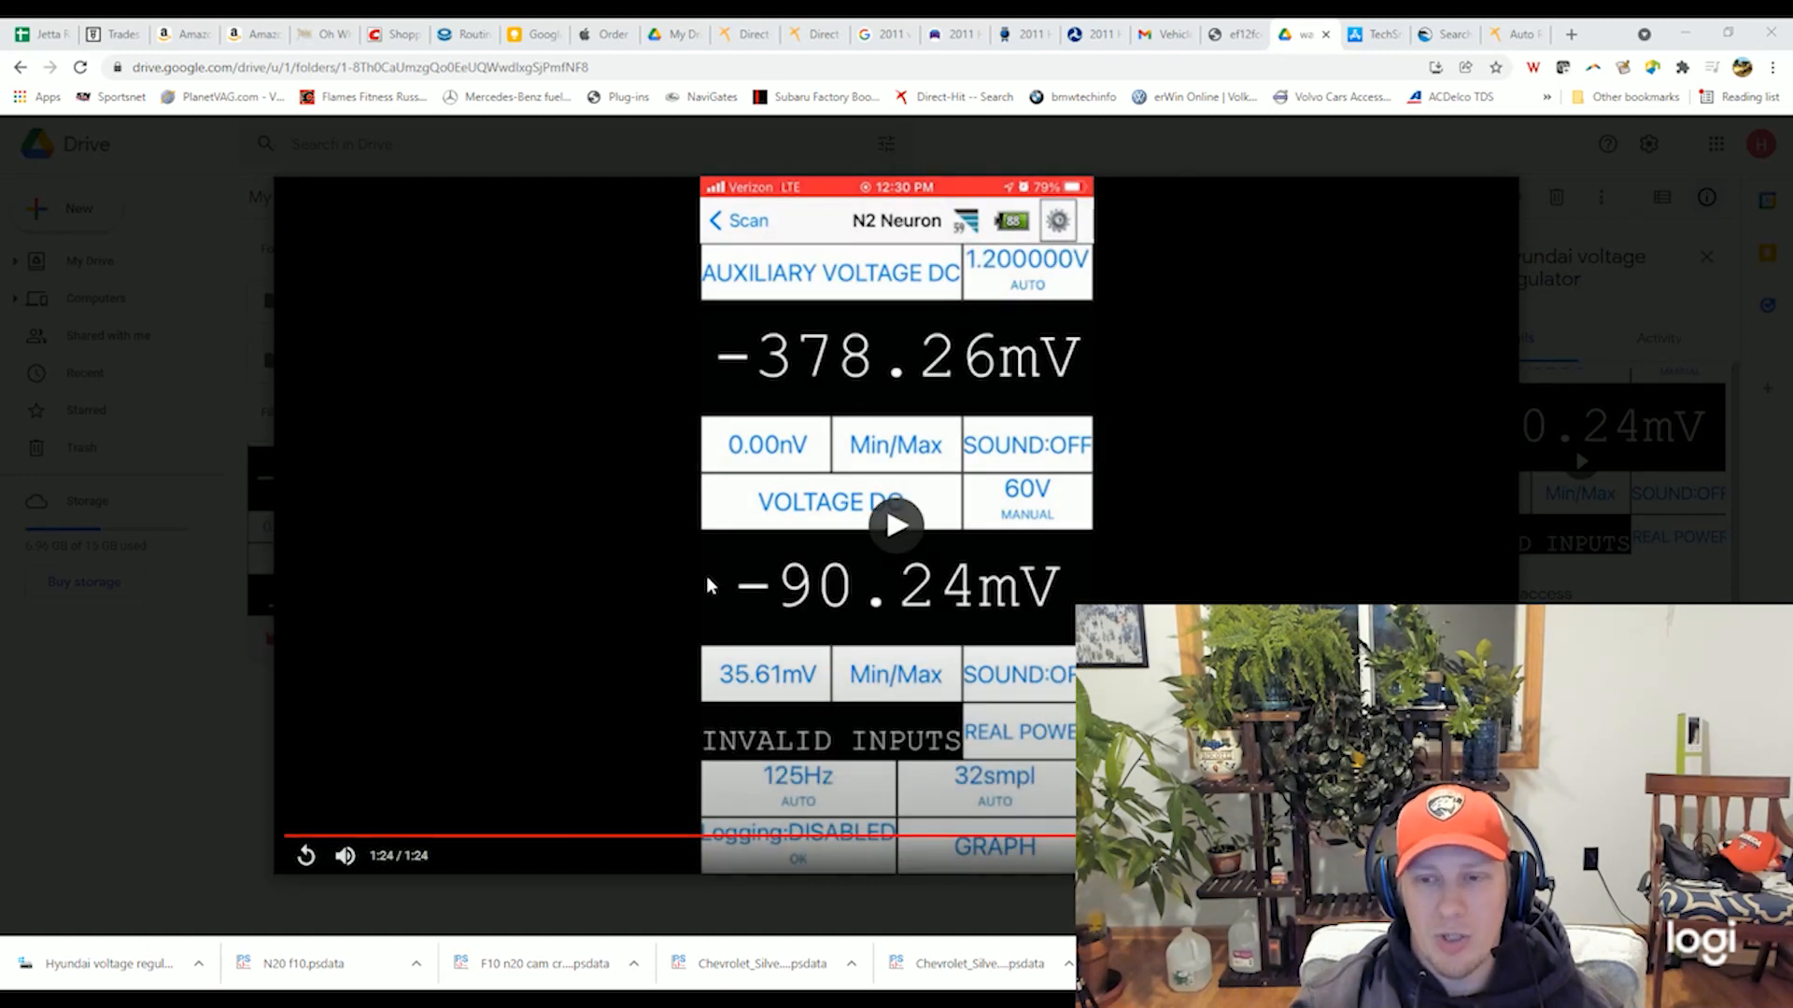